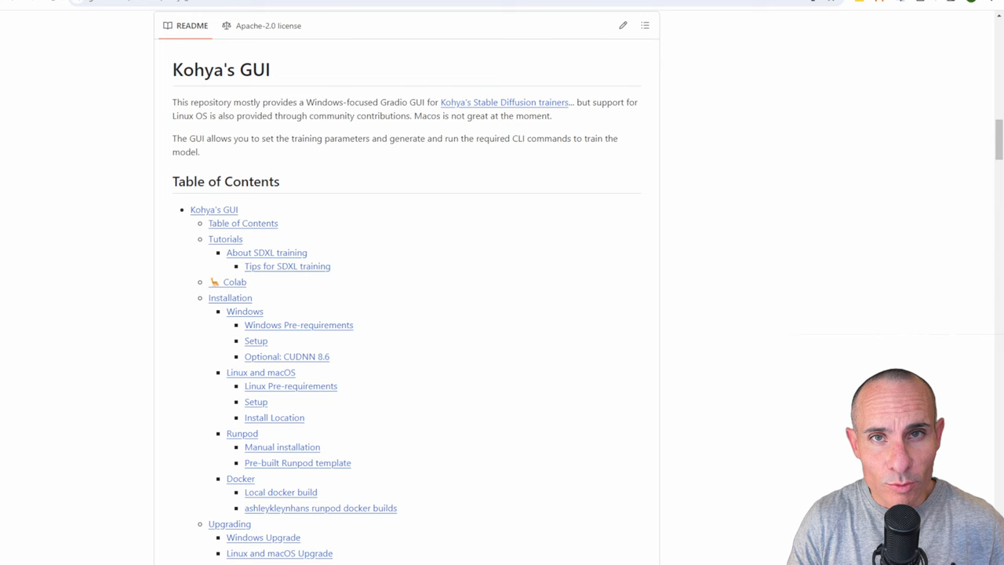
Scroll the kohya_ss README past the table of contents to the Windows installation steps
scroll("down", 3)
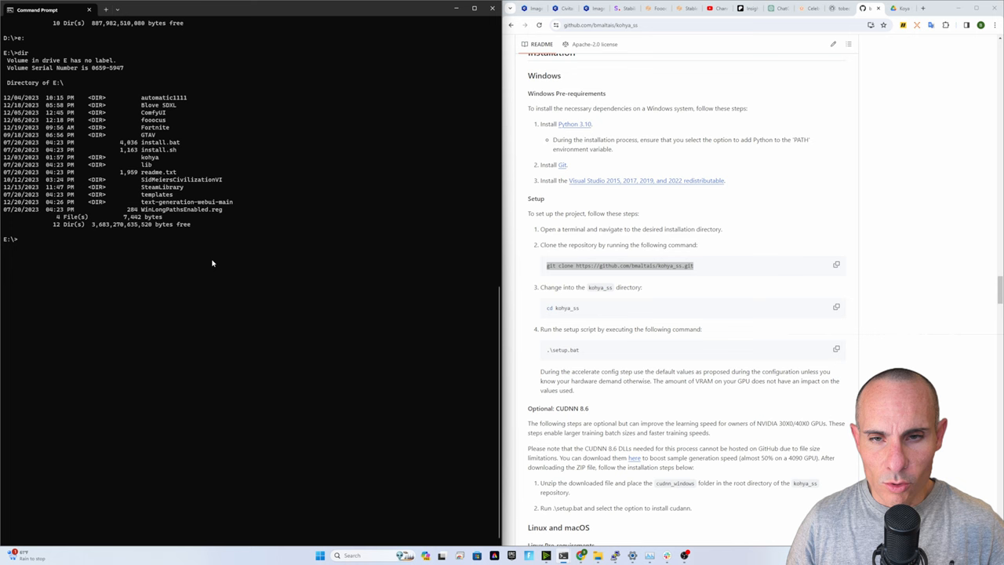
Launch the kohya_ss setup script from the E:\kohya\kohya_ss folder
double_click(619, 265)
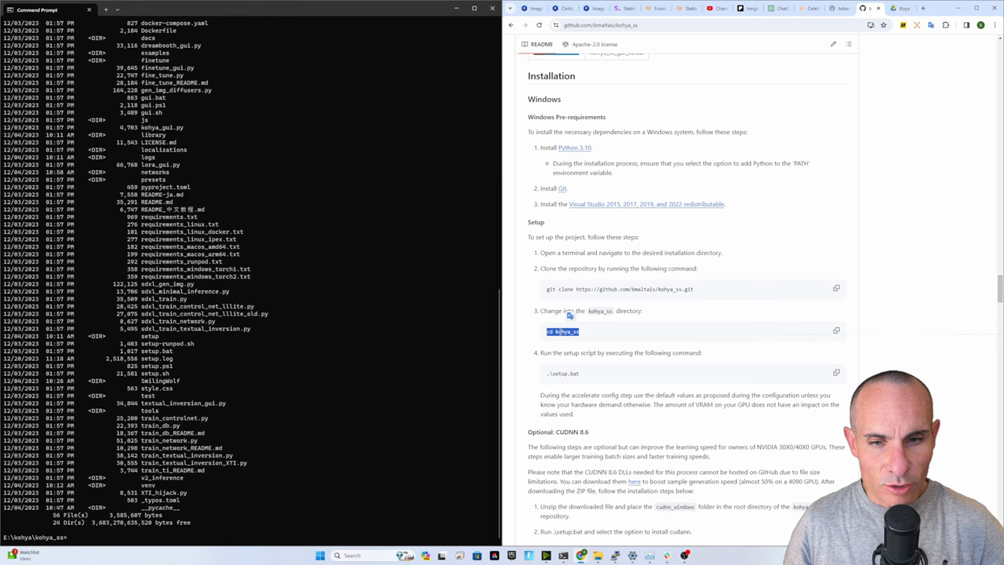
key("Return")
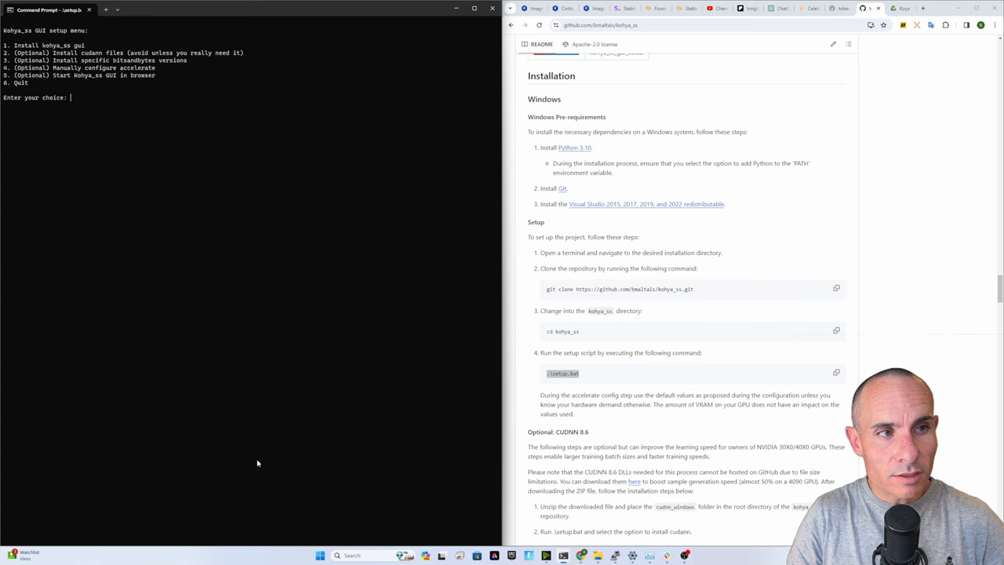
Pick setup option 1 and decline CPU-only training and torch dynamo in accelerate config
type("1")
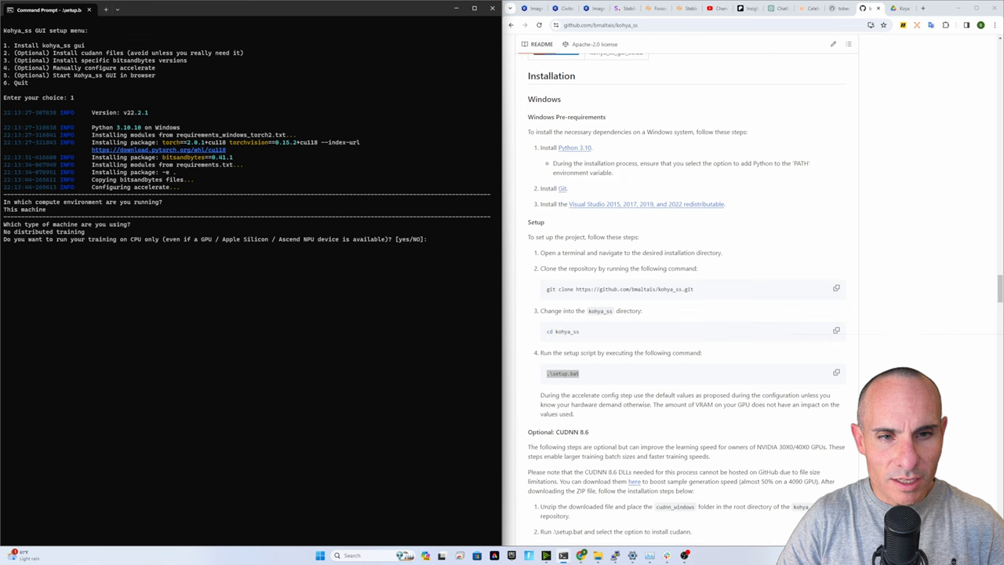
key("Return")
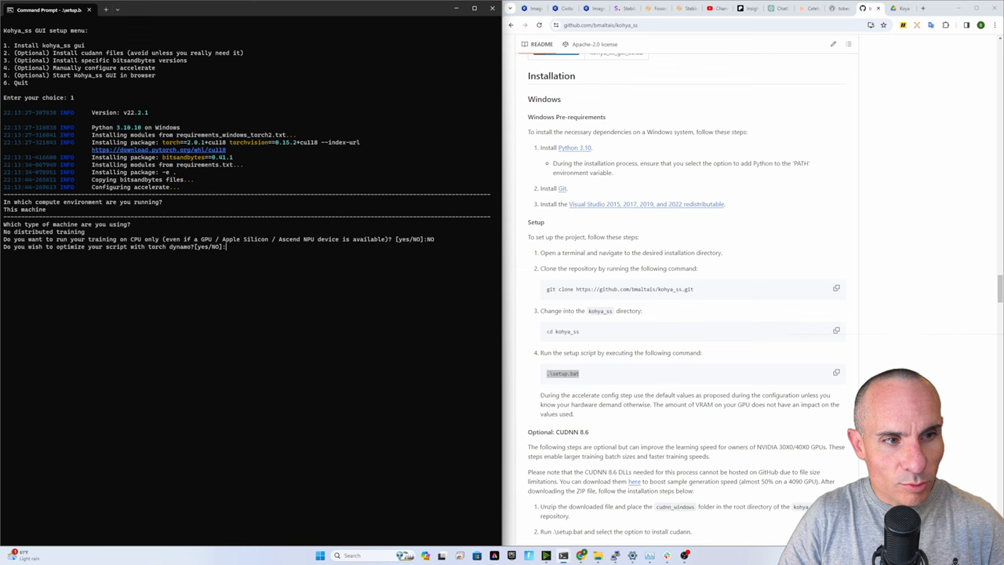
key("Return")
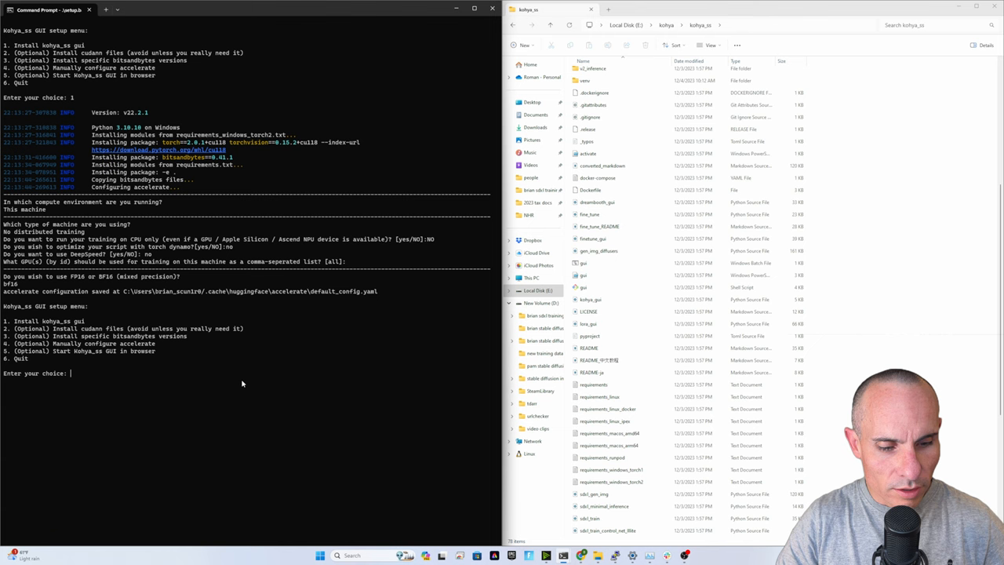
Enter option 5 in the Kohya_ss setup menu
type("5")
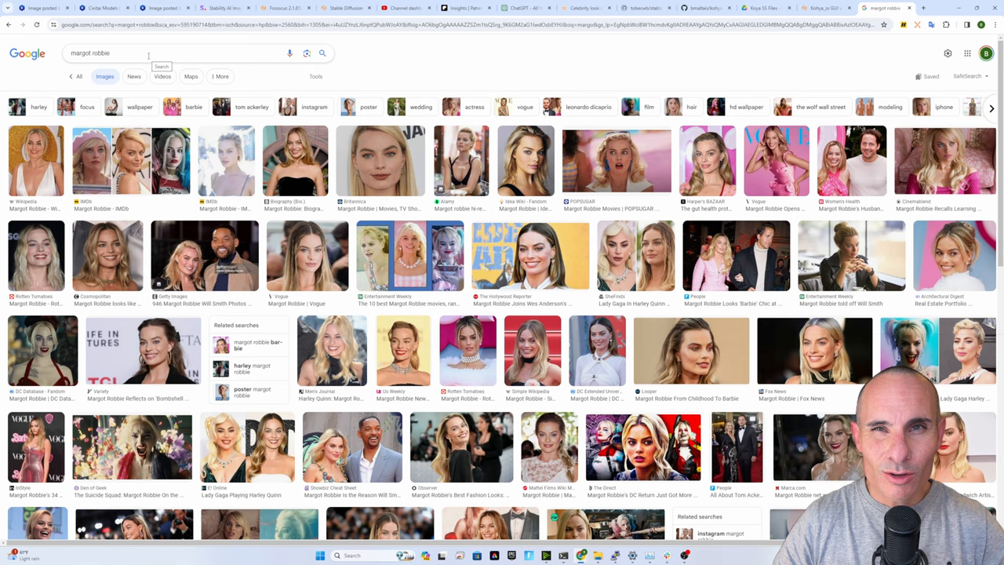
Search Google Images for Margot Robbie and reveal the Size, Color and Type filters
left_click(316, 76)
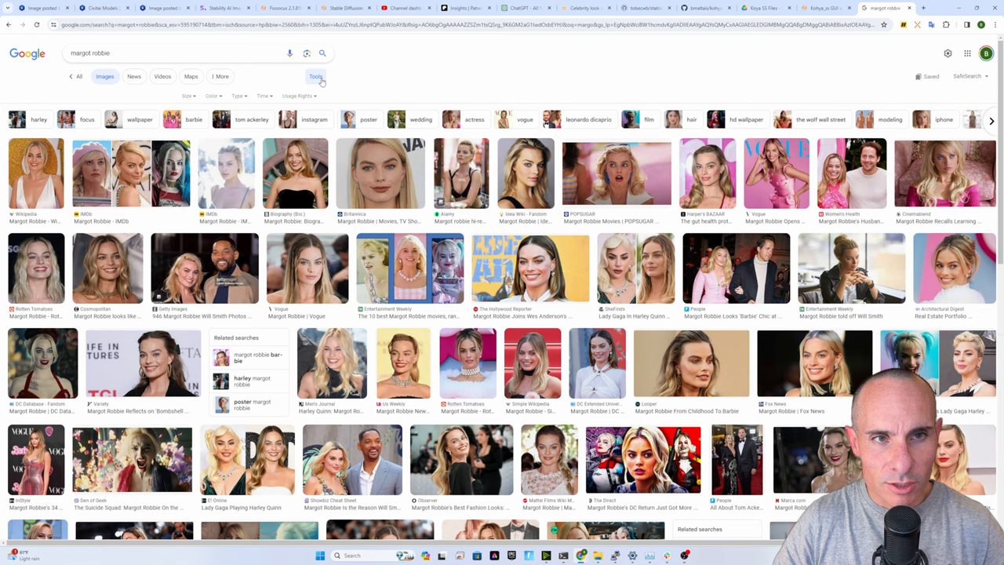
left_click(172, 96)
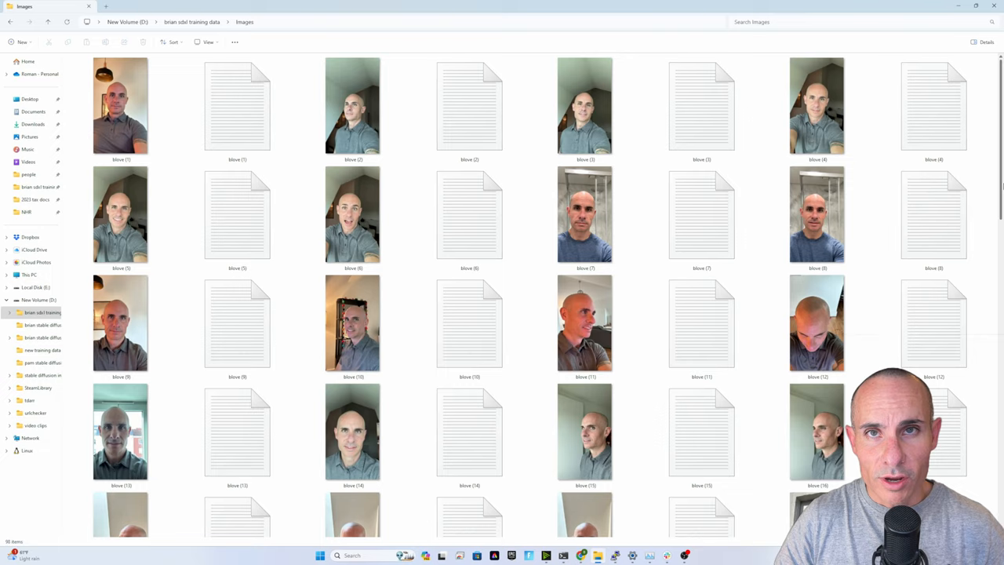
Scroll through the blove photos and caption files in the Images folder
scroll("down", 3)
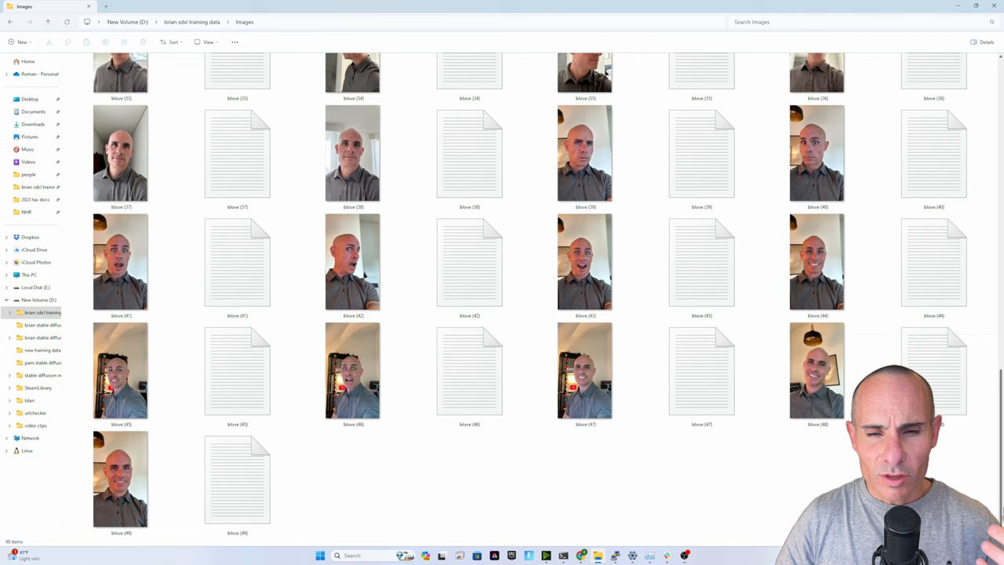
scroll("up", 3)
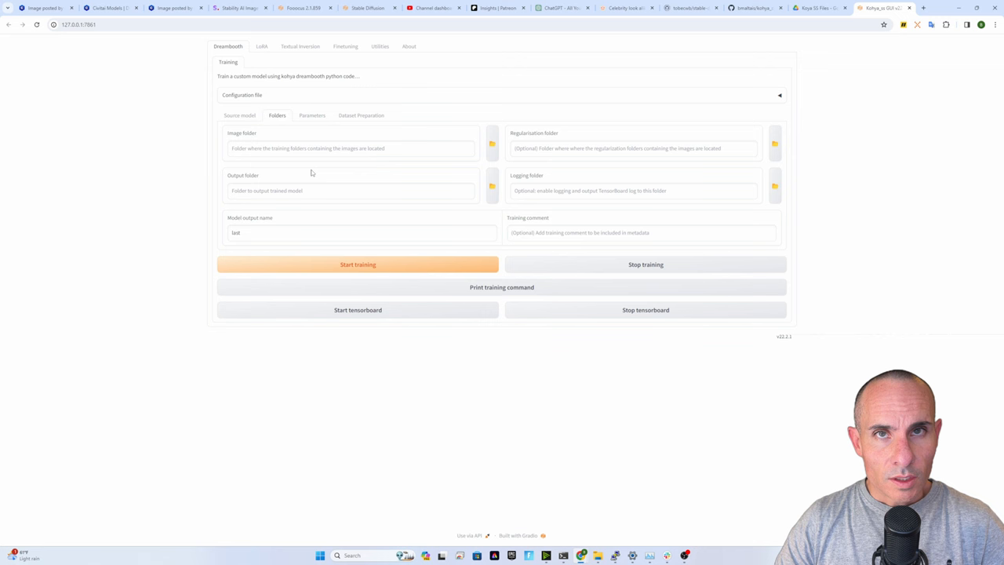
Switch to the LoRA training settings and bring up the dataset preparation tools
left_click(262, 46)
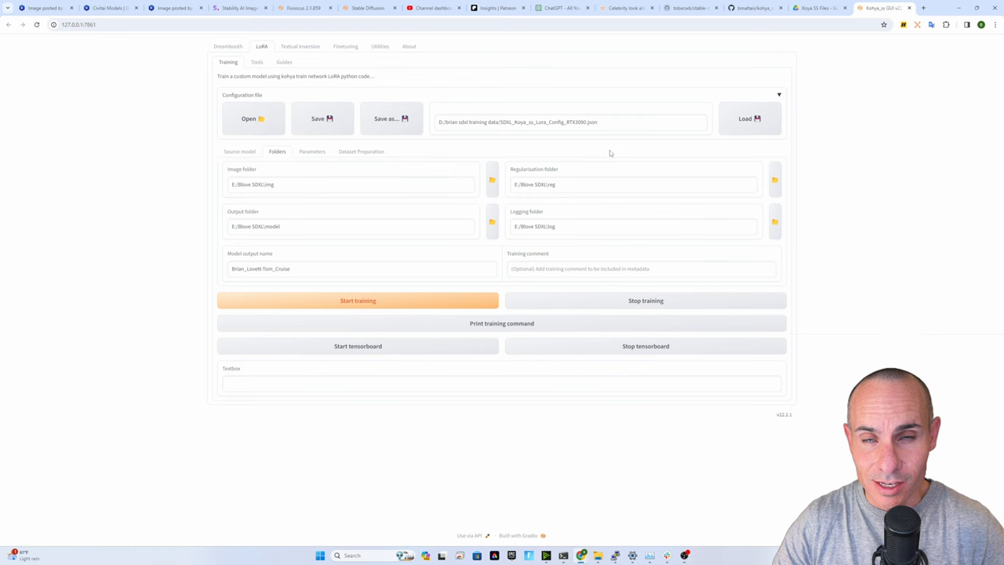
mouse_move(522, 135)
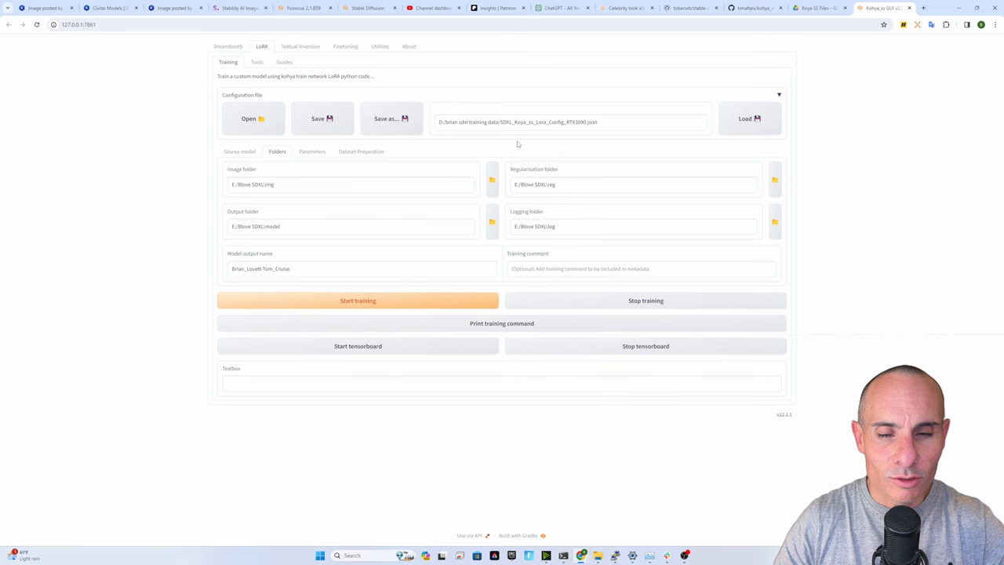
left_click(256, 62)
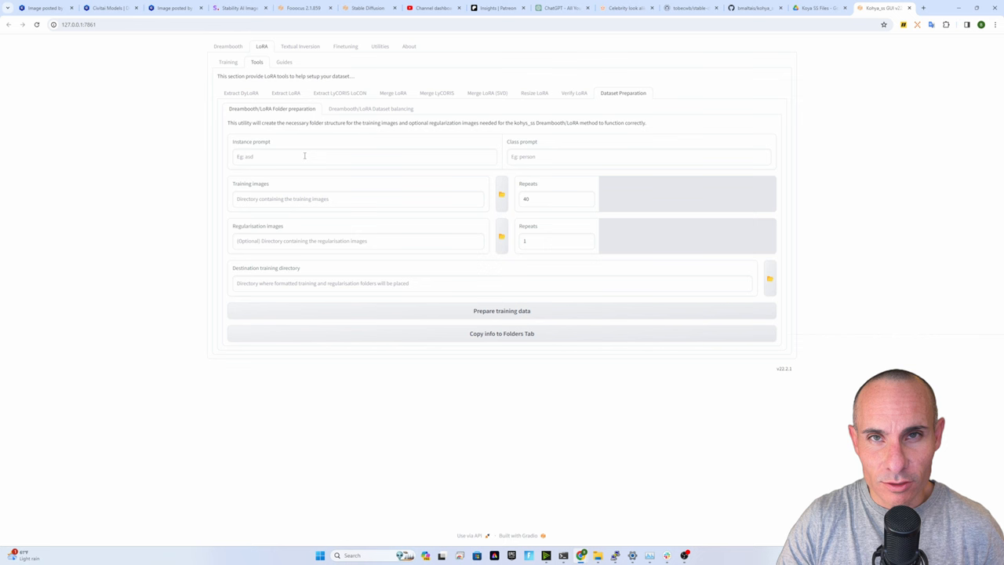
Type 'dkhshdh' into the Dreambooth/LoRA folder preparation fields
type("dkhshdh")
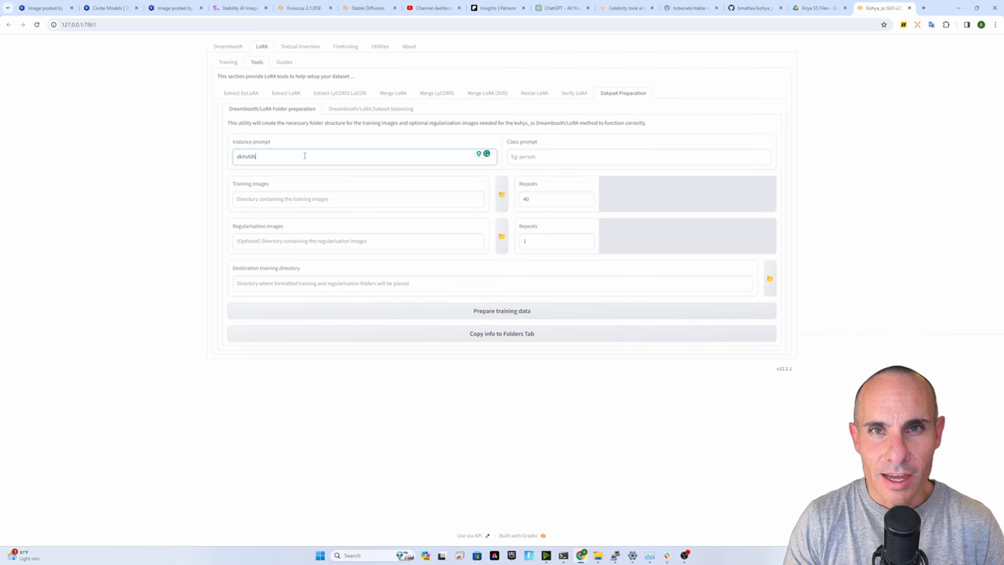
left_click(623, 8)
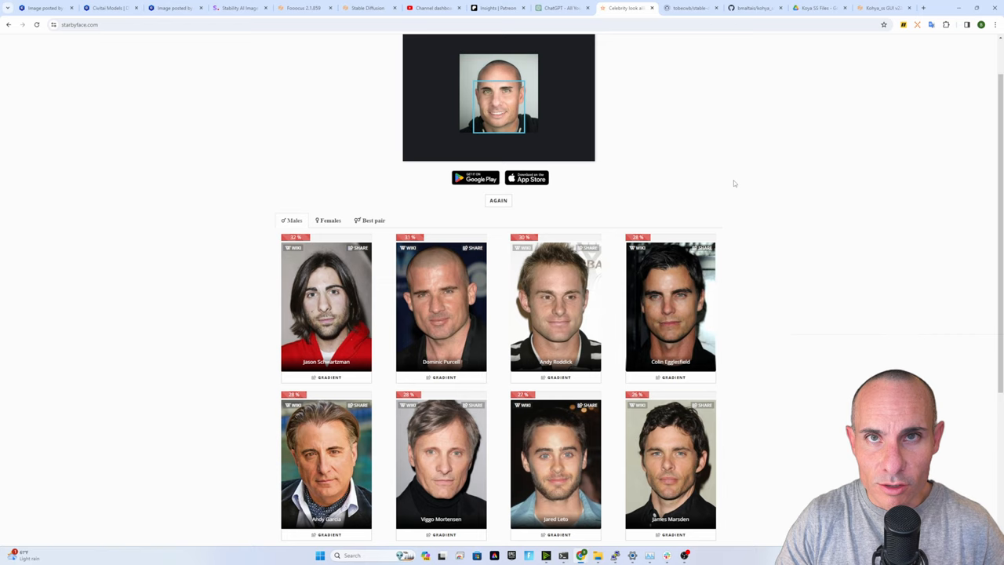
Leave the StarByFace male look-alike results for another window
left_click(884, 8)
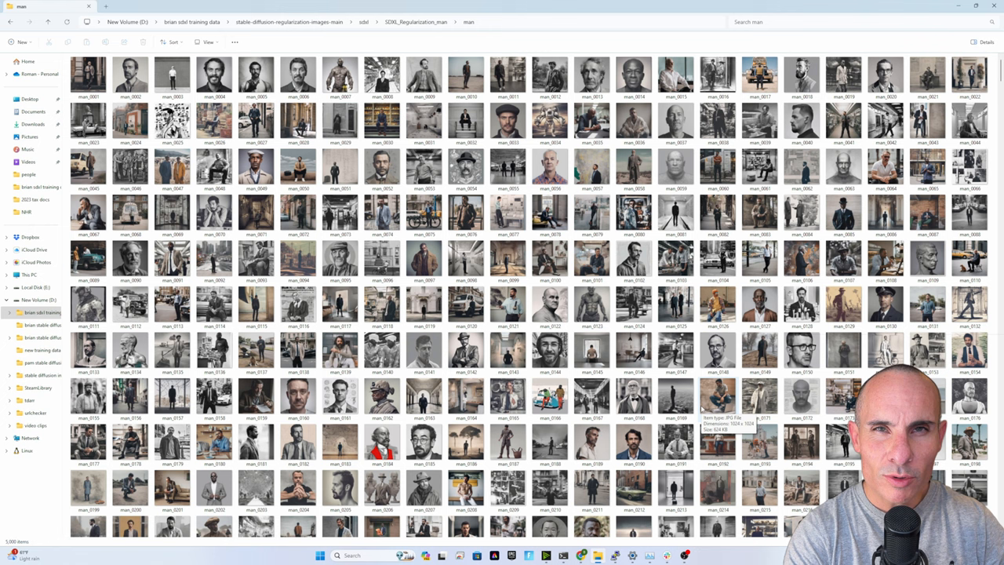
mouse_move(977, 42)
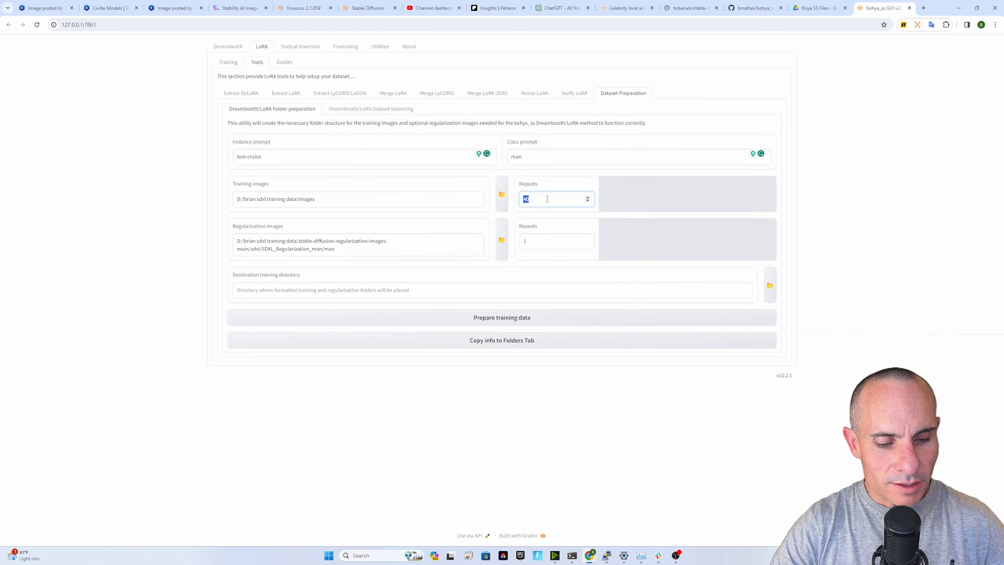
Enter 20 in the preparation tool and choose 'new training data' as destination folder
type("20")
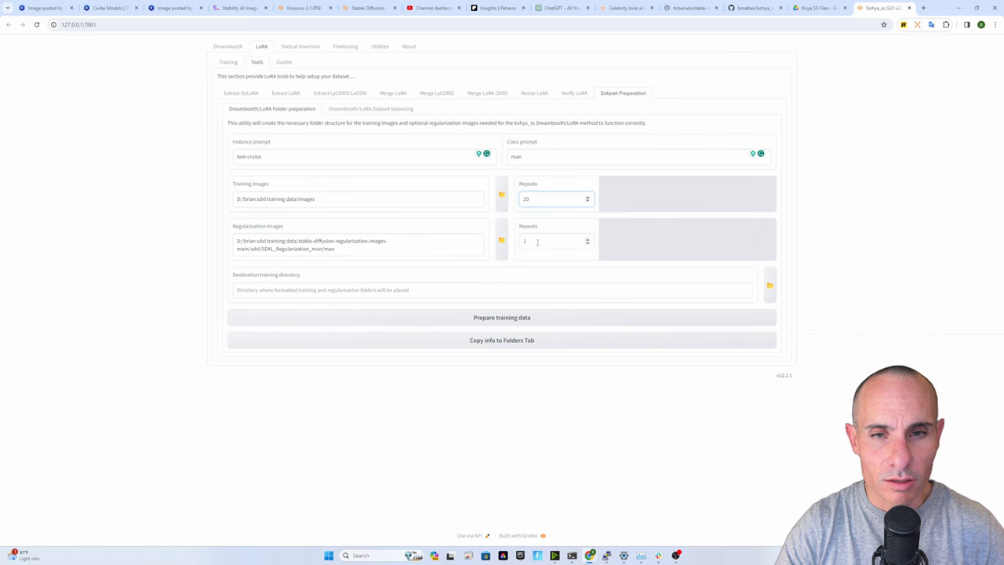
left_click(769, 285)
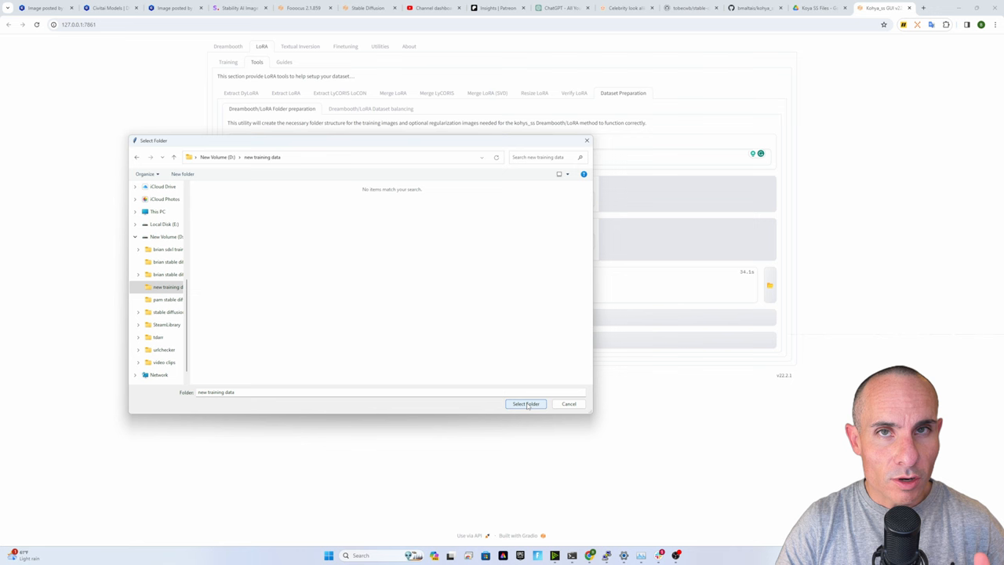
left_click(525, 403)
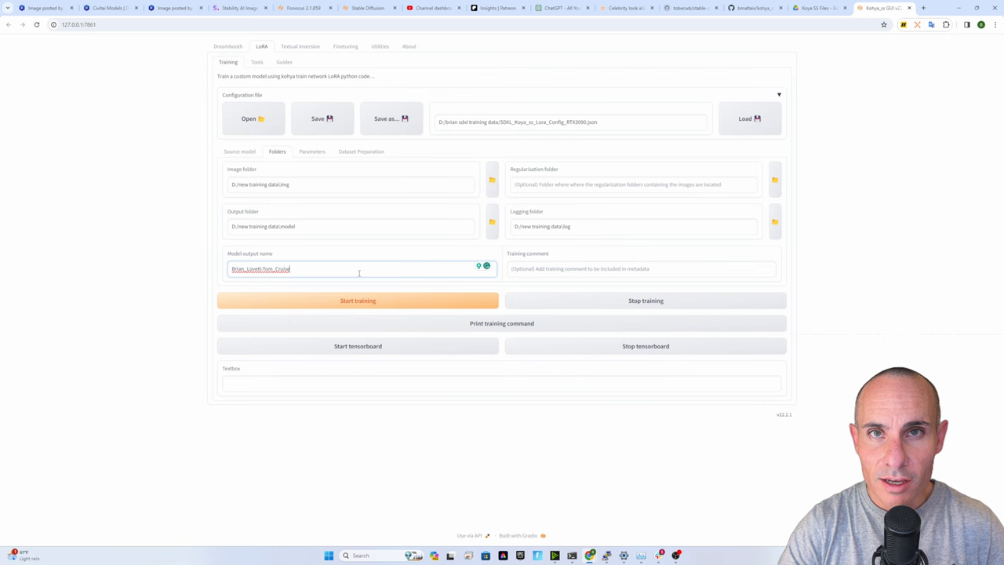
Open Utilities BLIP Captioning and set the caption prefix to tom_cruise
left_click(380, 46)
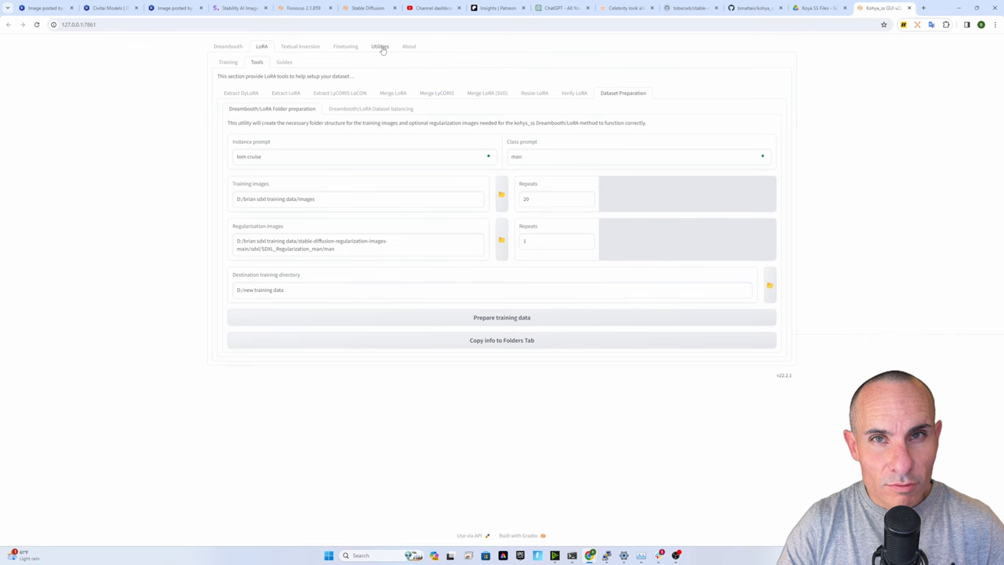
left_click(380, 46)
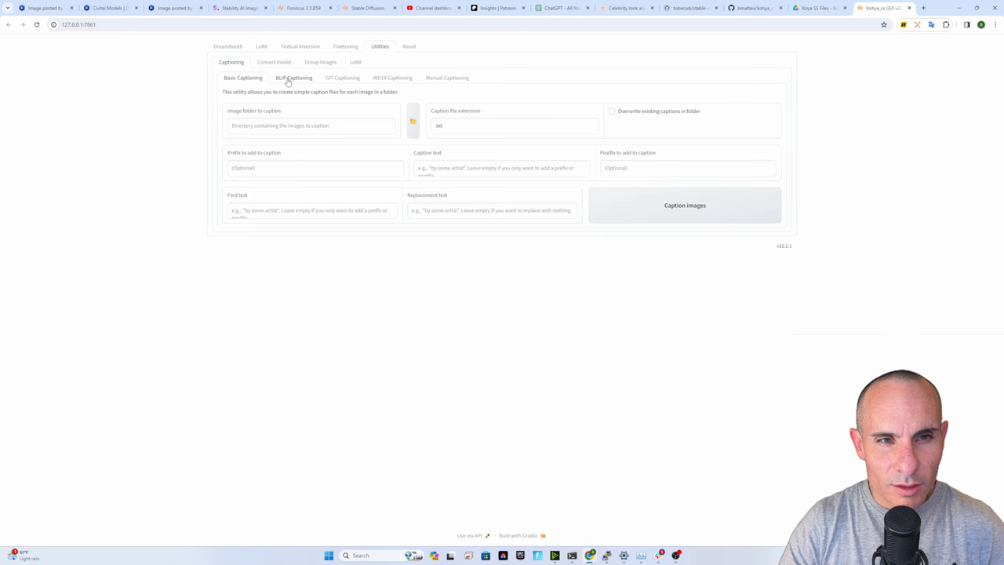
left_click(293, 78)
type("tom")
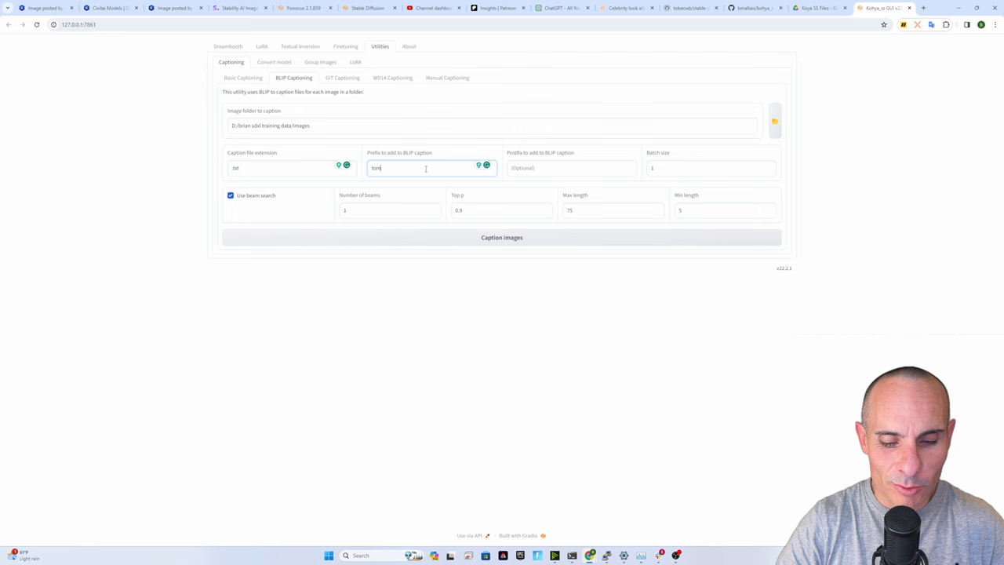
left_click(501, 237)
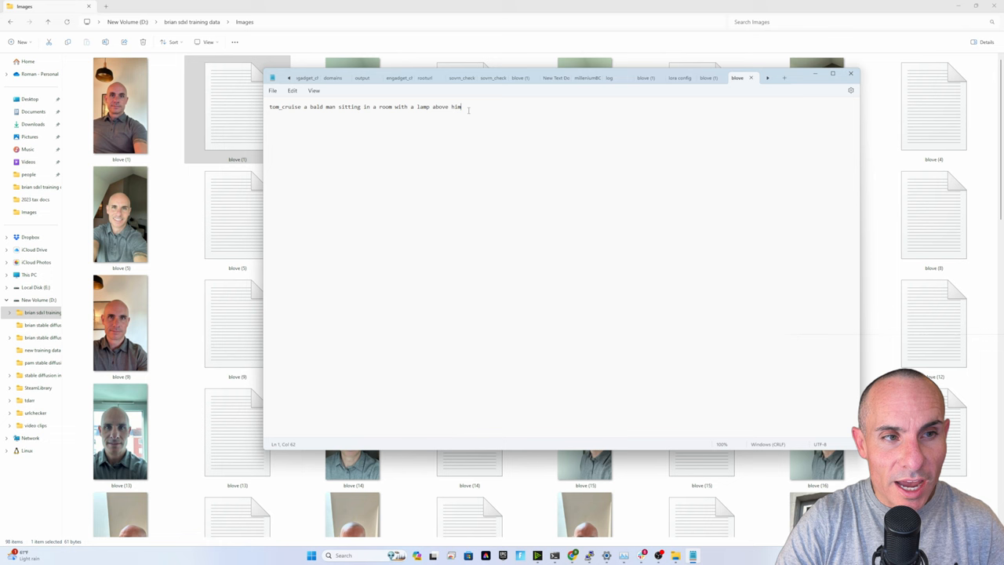
Type 'wearin' into the caption text in Notepad
type("wearin")
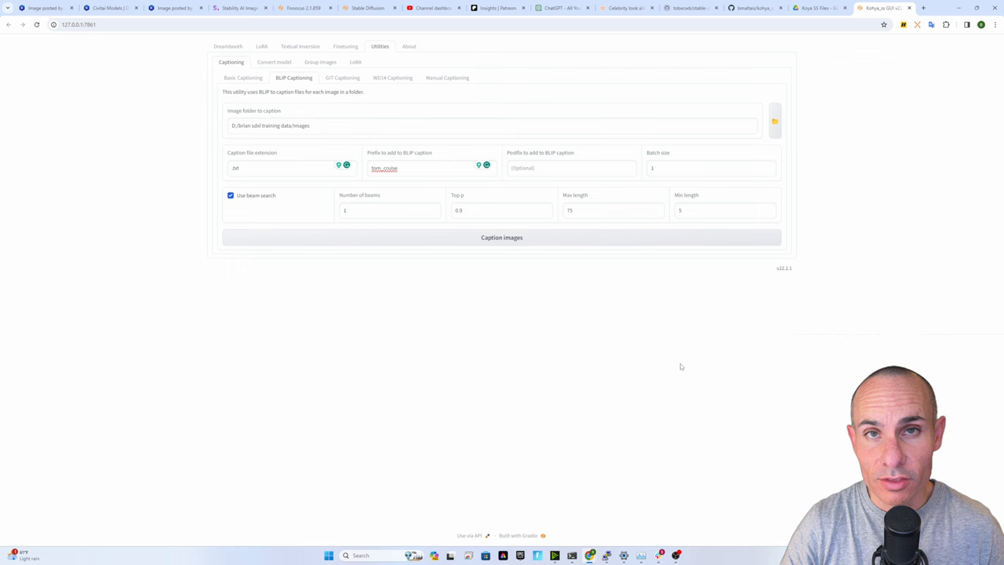
Open the LoRA training Parameters showing Standard type, 10 epochs and Adafactor
left_click(258, 45)
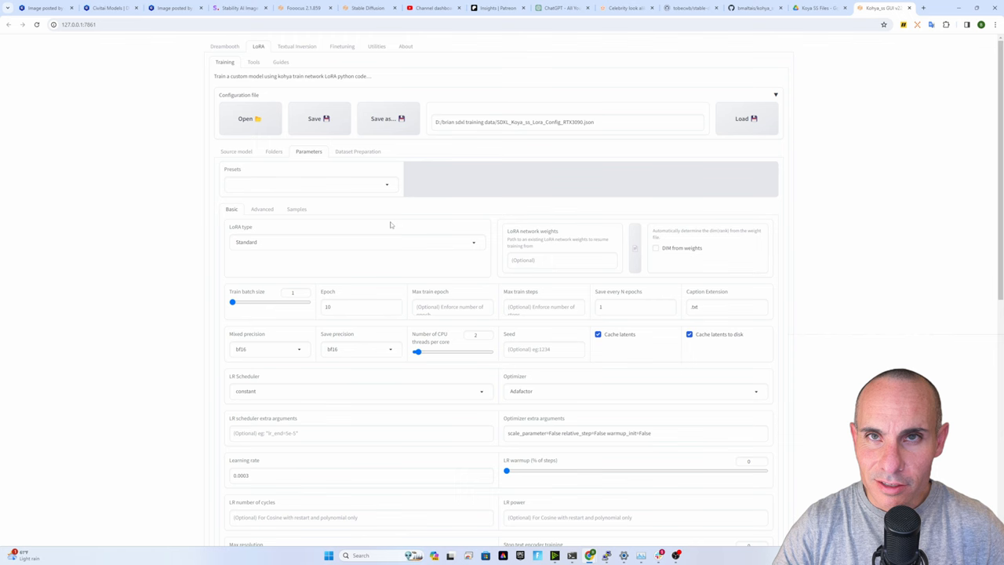
scroll("down", 3)
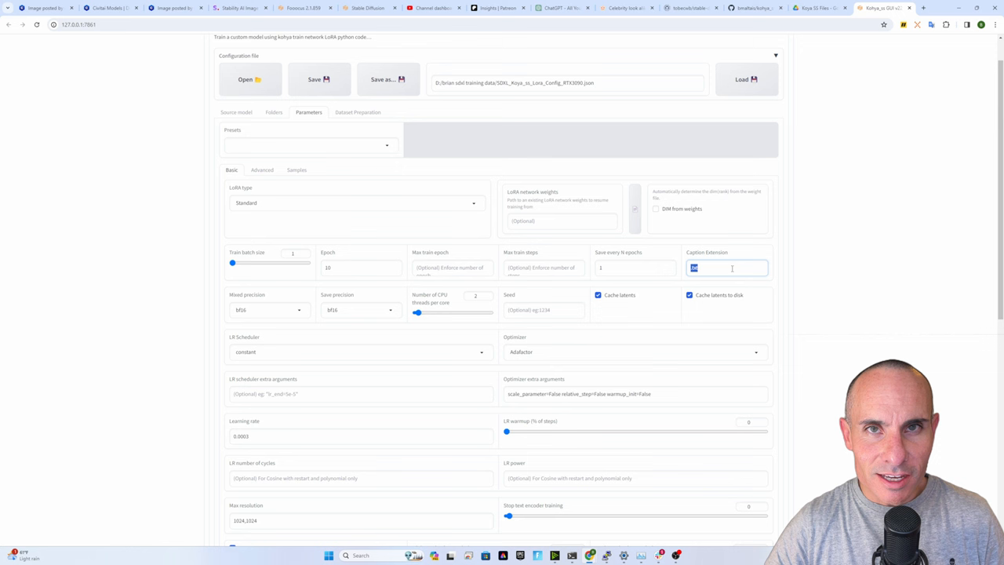
mouse_move(301, 313)
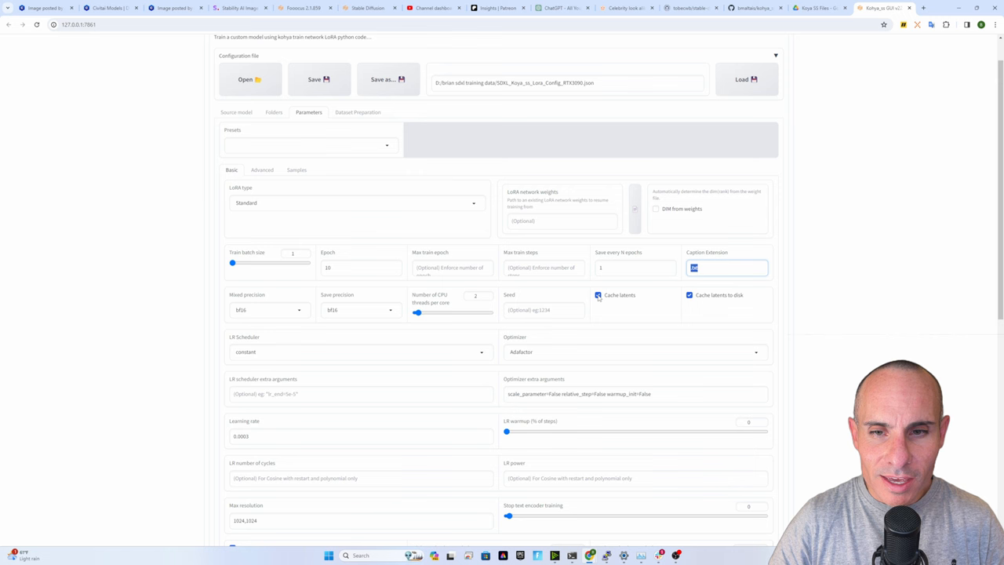
scroll("down", 3)
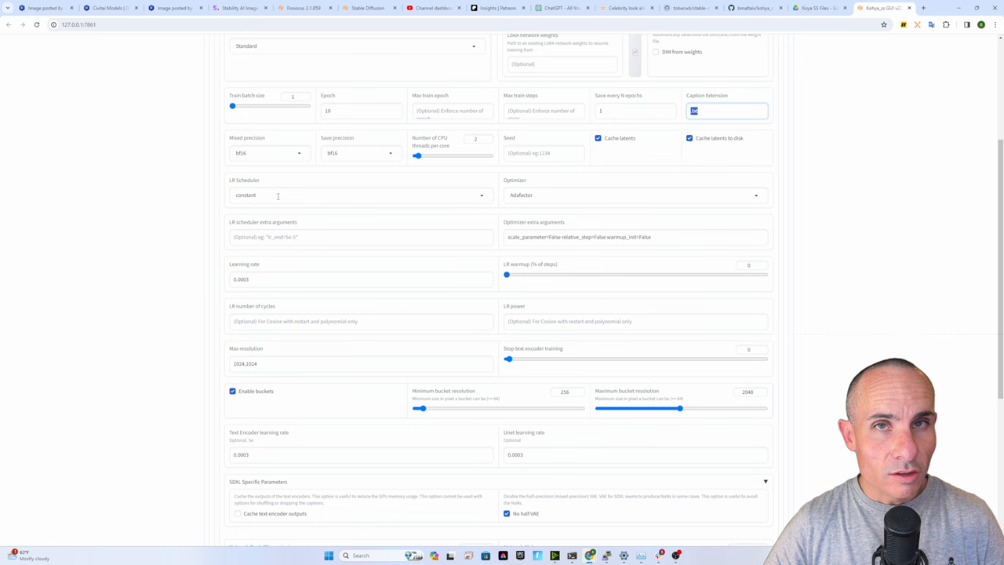
mouse_move(625, 195)
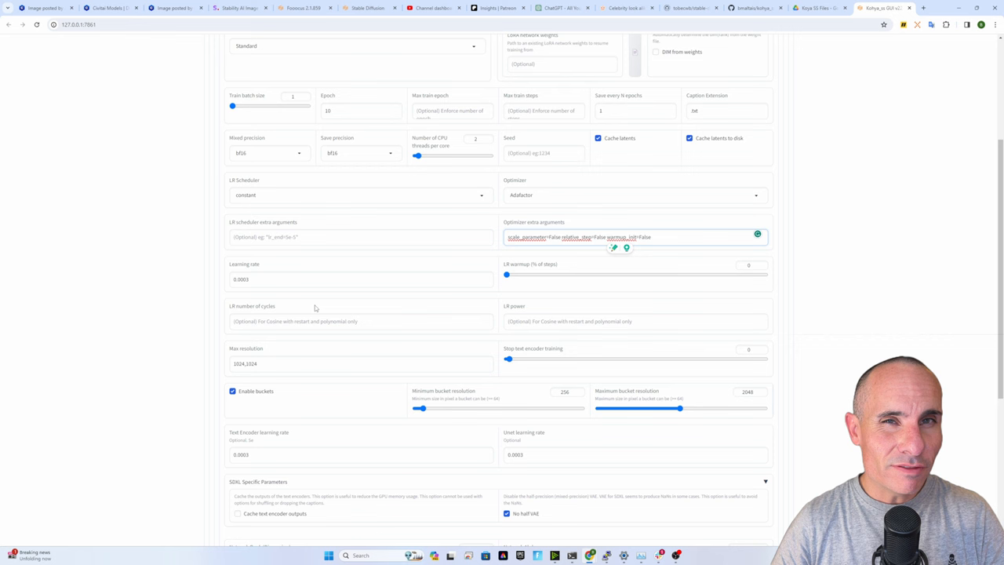
left_click(271, 279)
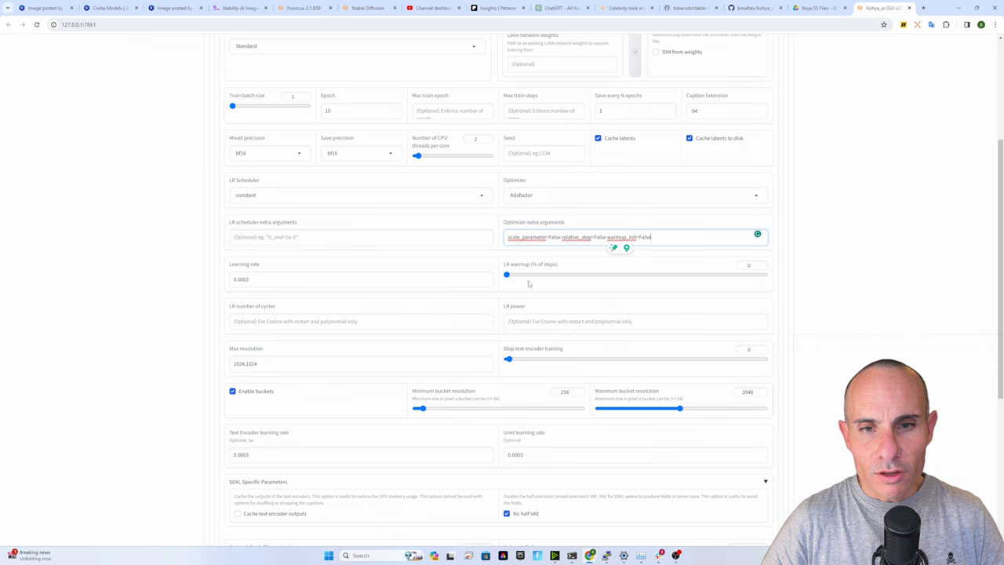
scroll("down", 3)
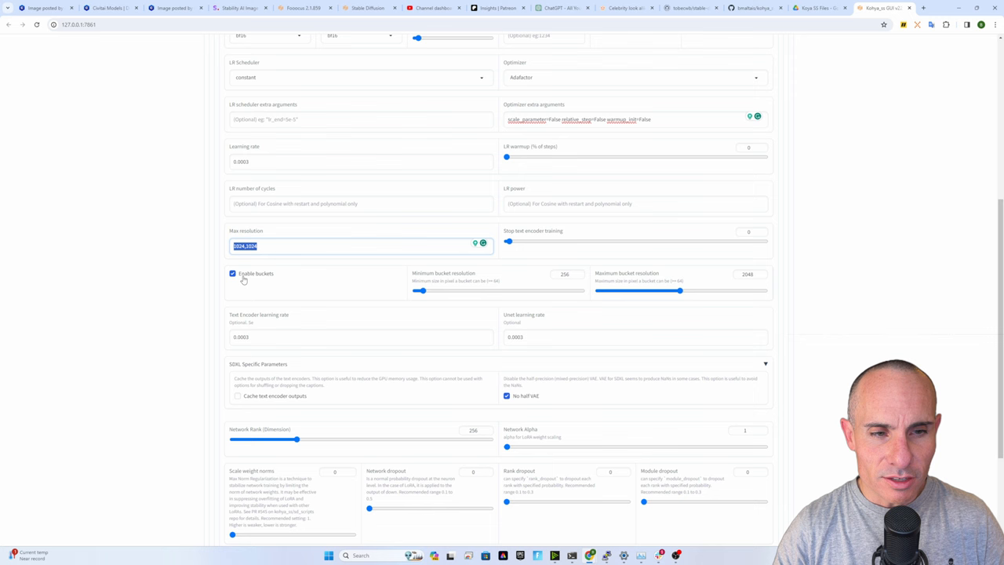
scroll("down", 3)
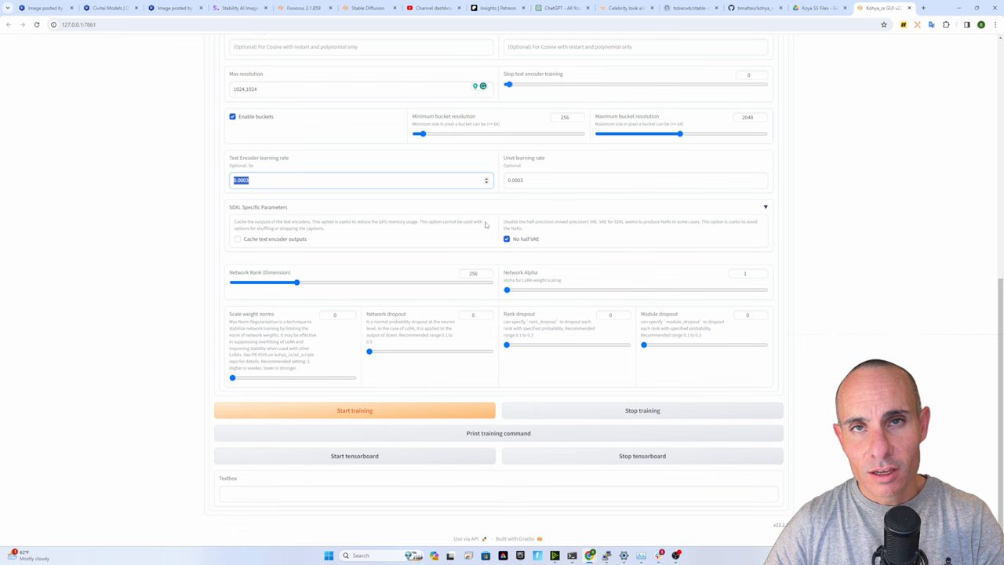
mouse_move(572, 258)
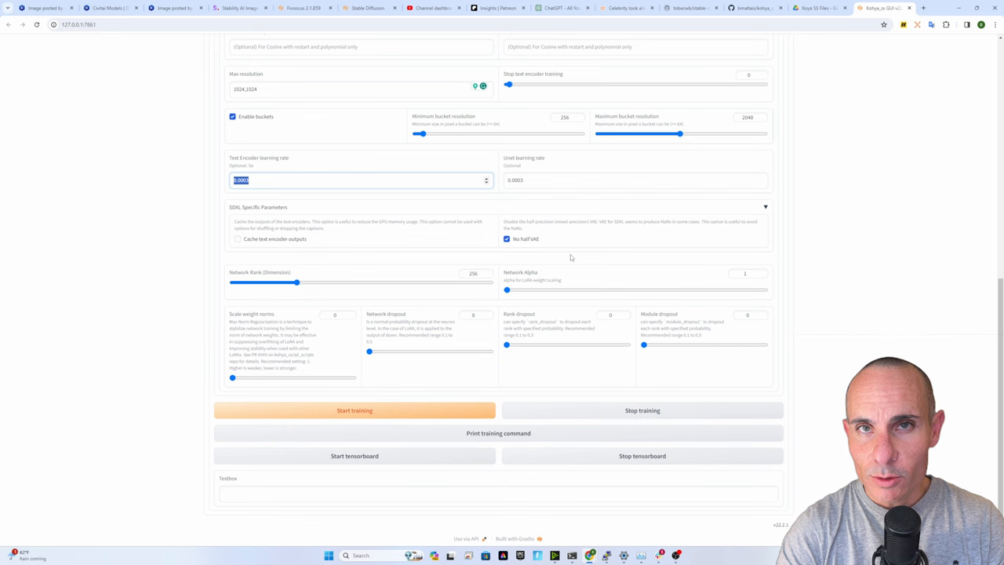
Scroll up through the training parameters after launching training
scroll("up", 3)
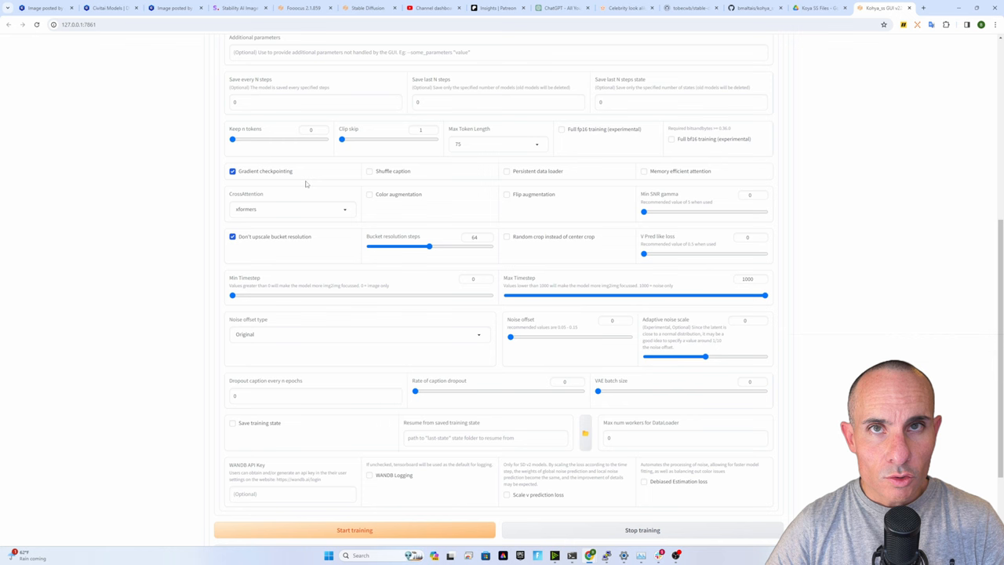
scroll("up", 3)
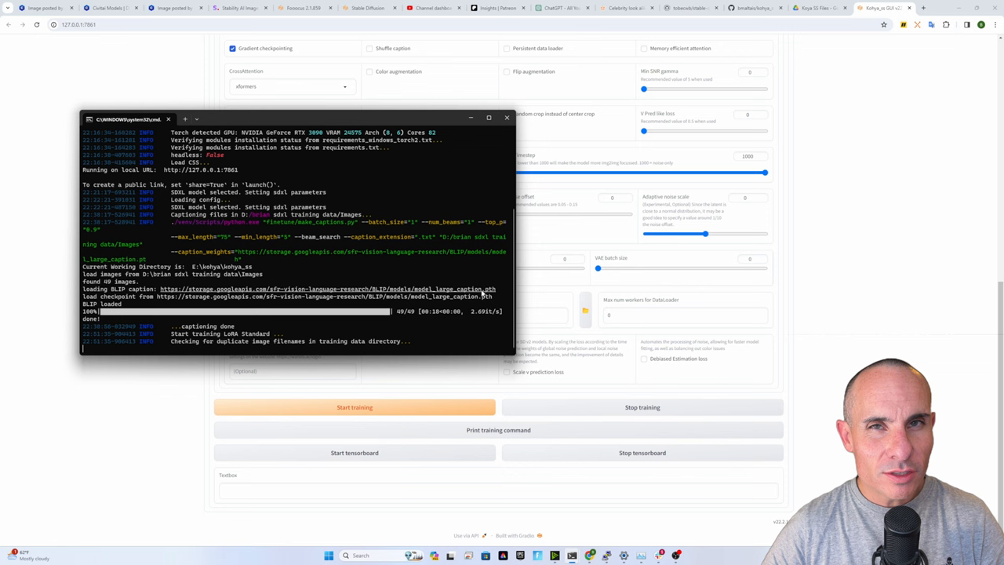
mouse_move(672, 379)
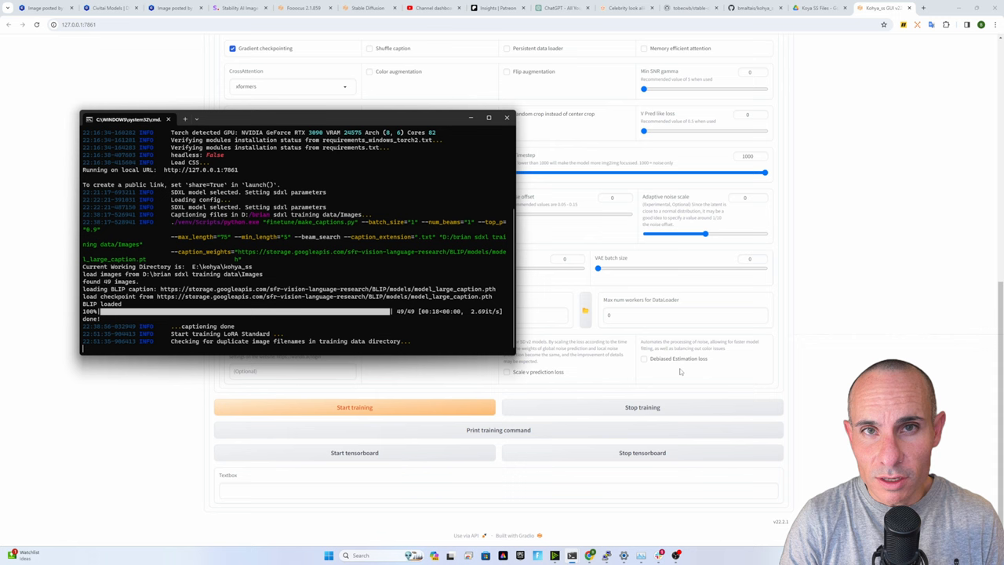
Switch from the Command Prompt training output to the Civitai portrait page
left_click(368, 8)
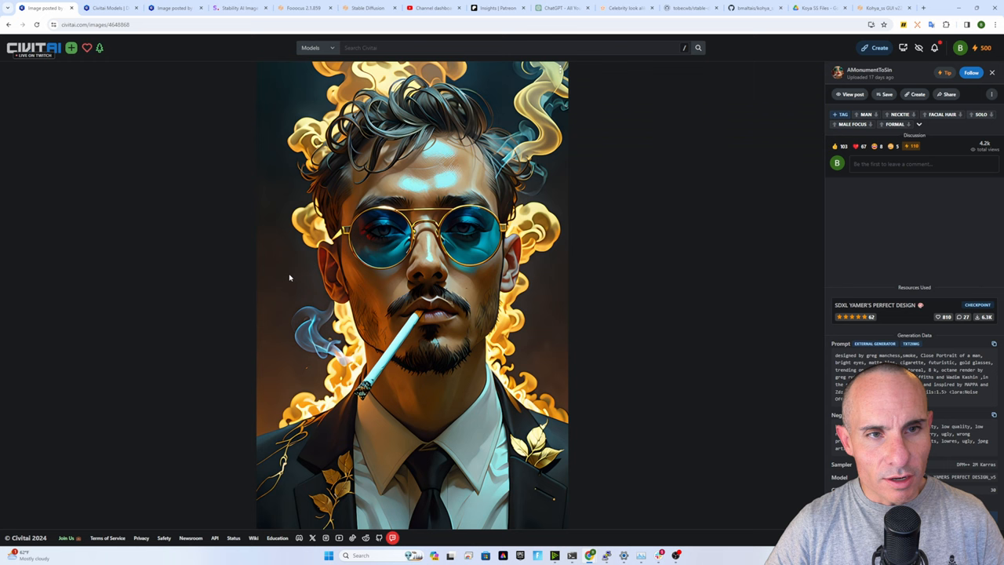
mouse_move(724, 239)
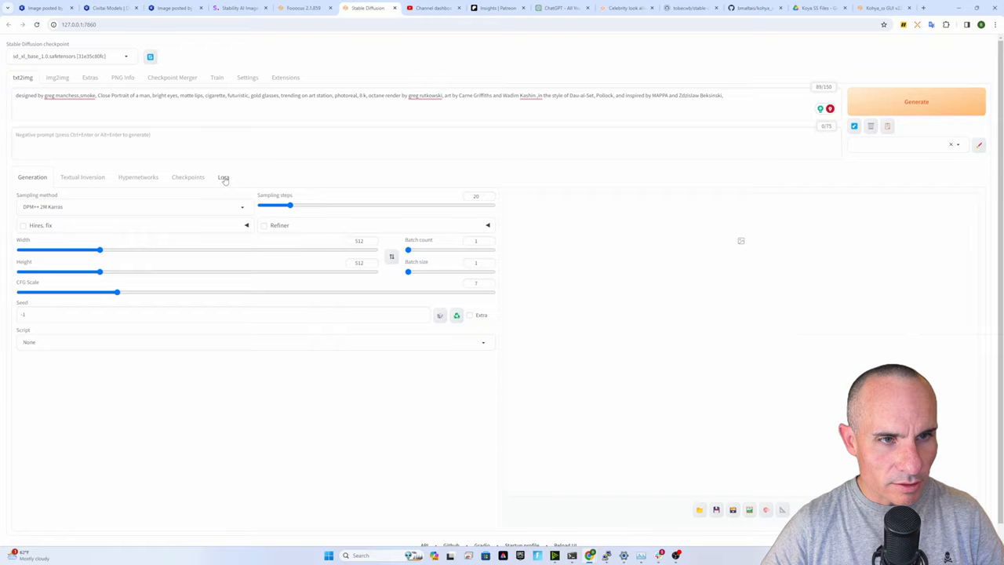
left_click(224, 176)
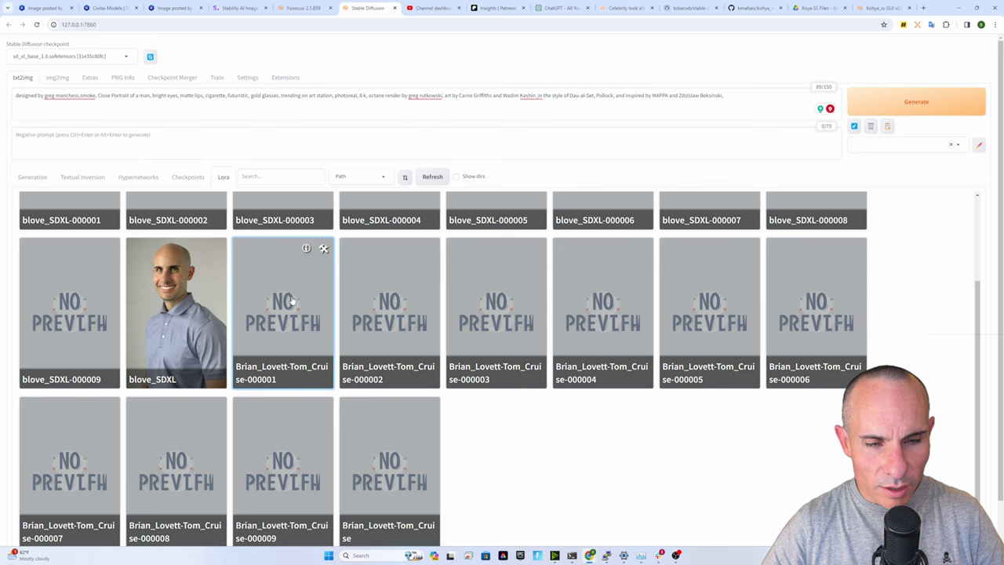
left_click(283, 314)
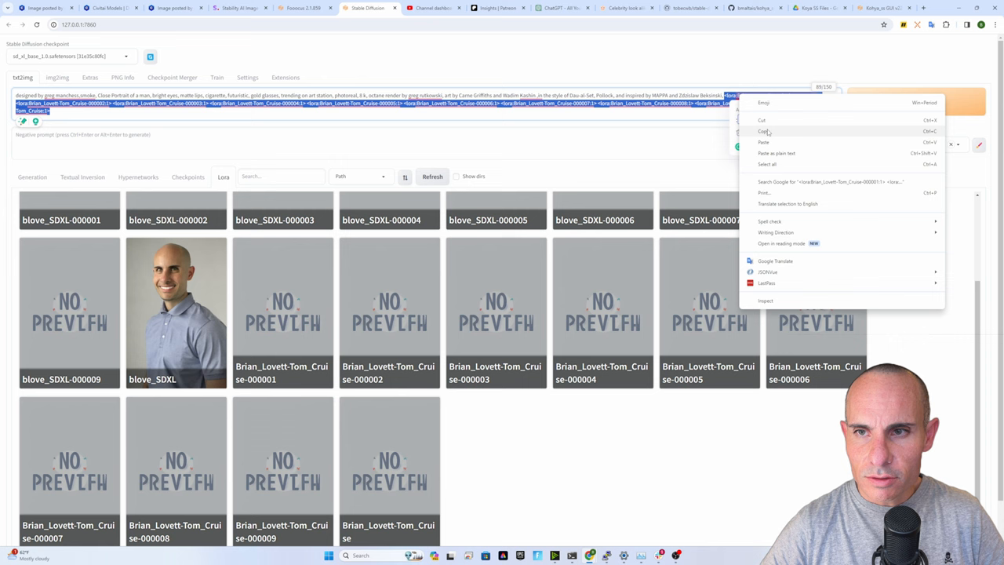
left_click(763, 131)
type("tom cruise")
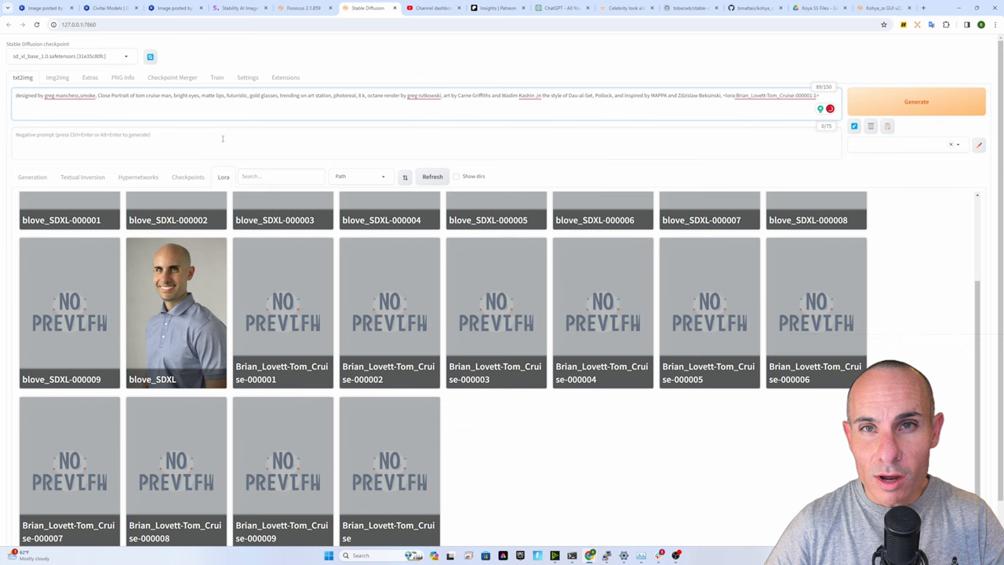
Generate the 1024x1024 gold-sunglasses portrait with a negative prompt and close the preview
left_click(32, 177)
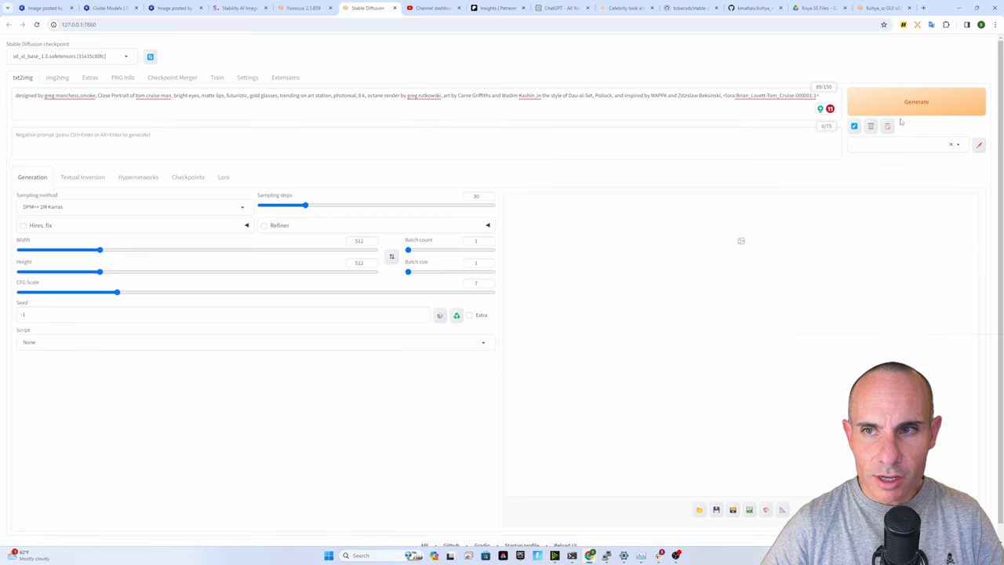
left_click(917, 101)
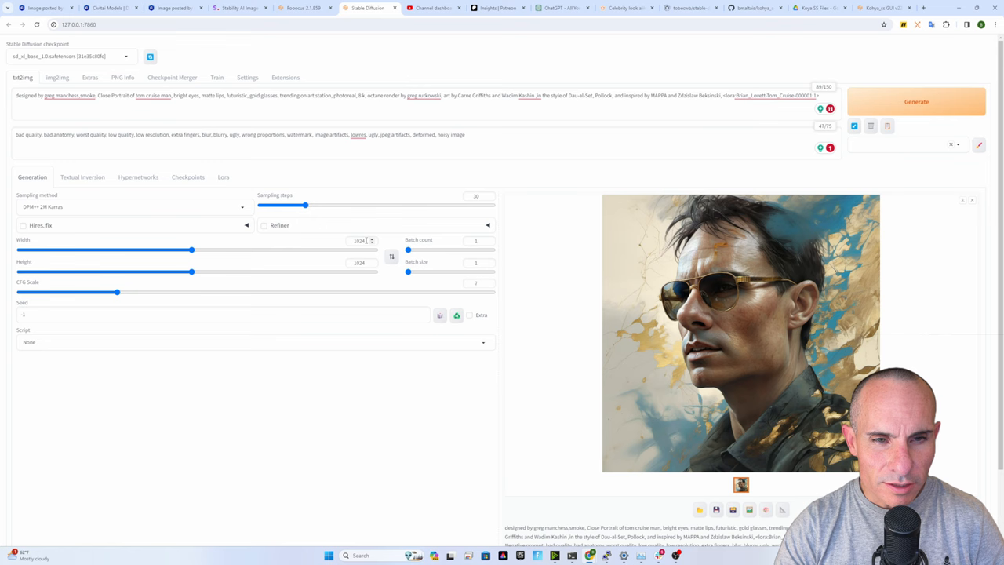
left_click(741, 333)
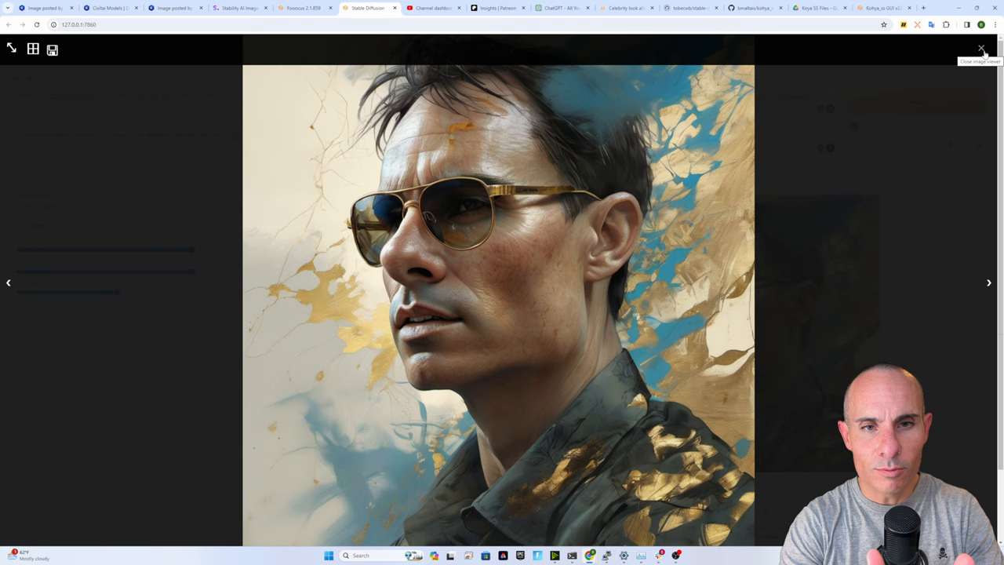
left_click(980, 50)
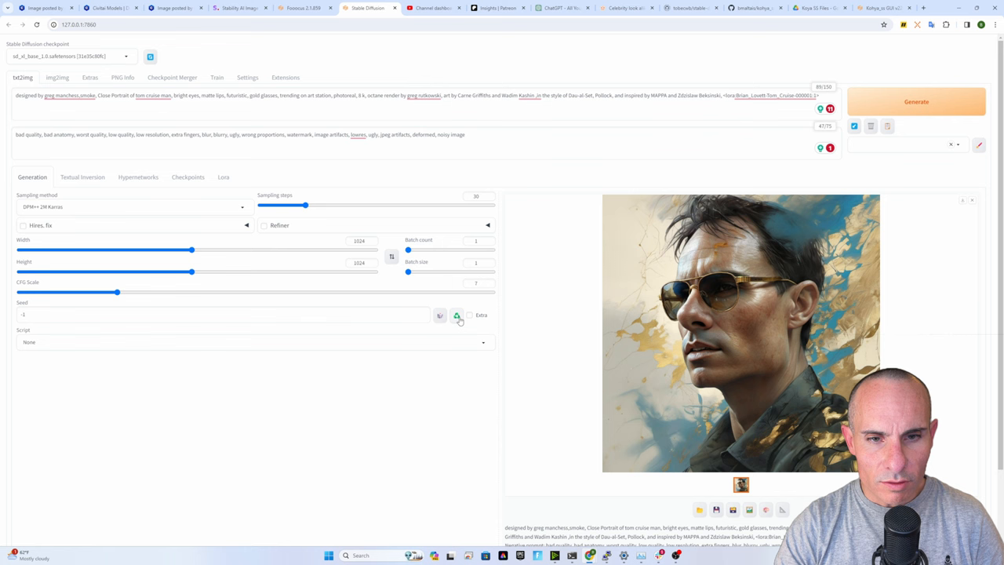
Reuse the last seed, pick the X/Y/Z plot script, and generate the ten-epoch comparison
left_click(457, 315)
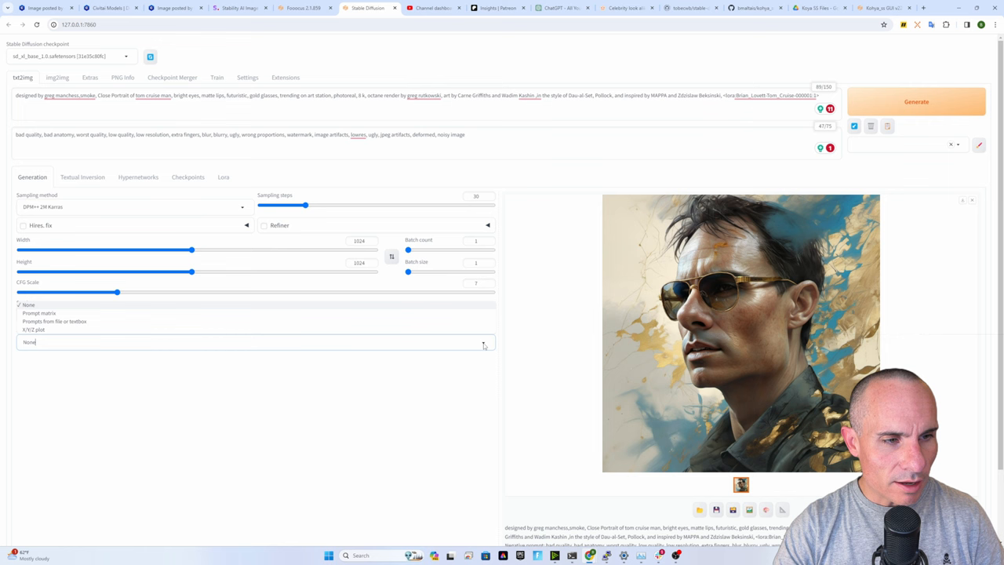
left_click(32, 329)
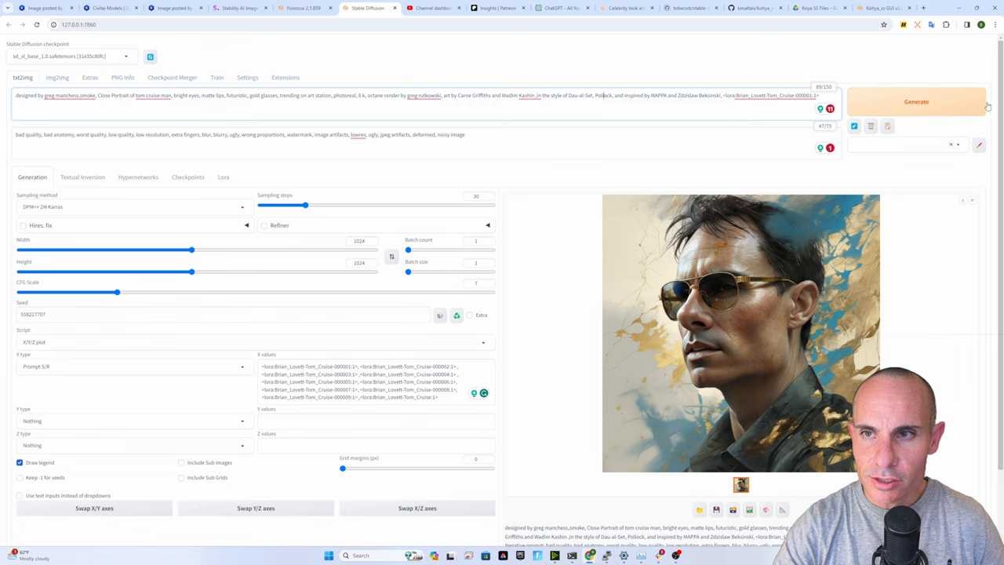
left_click(917, 101)
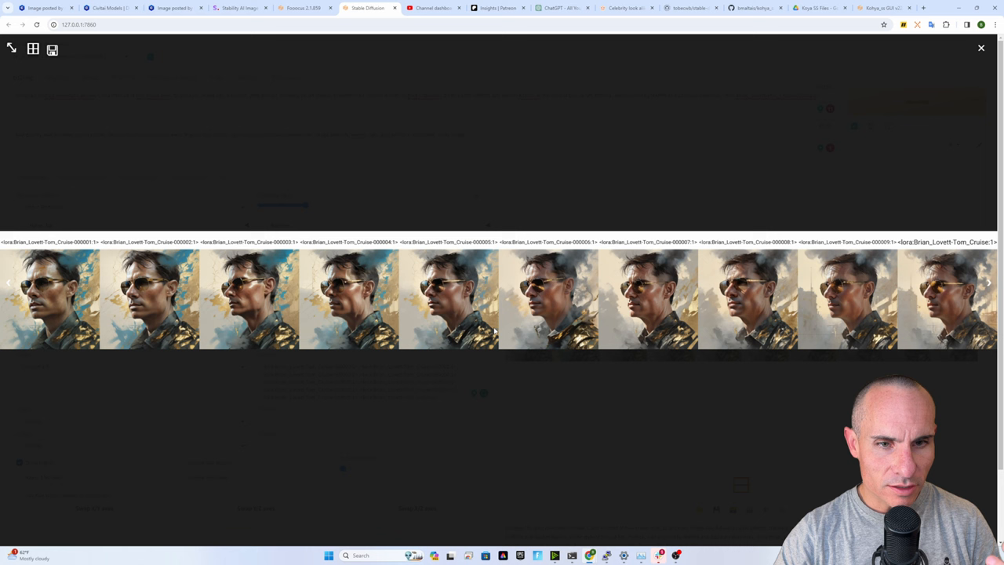
mouse_move(562, 480)
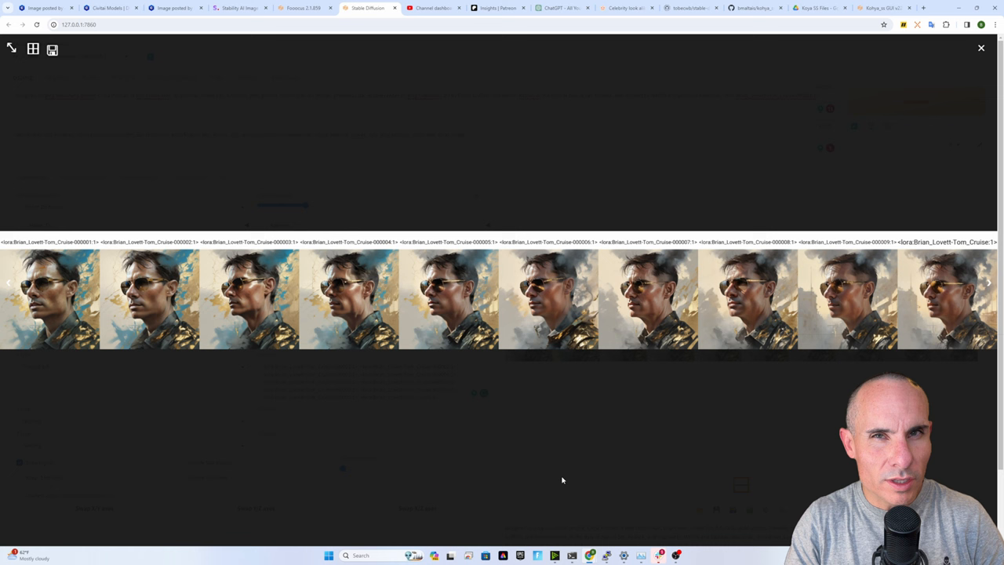
mouse_move(861, 341)
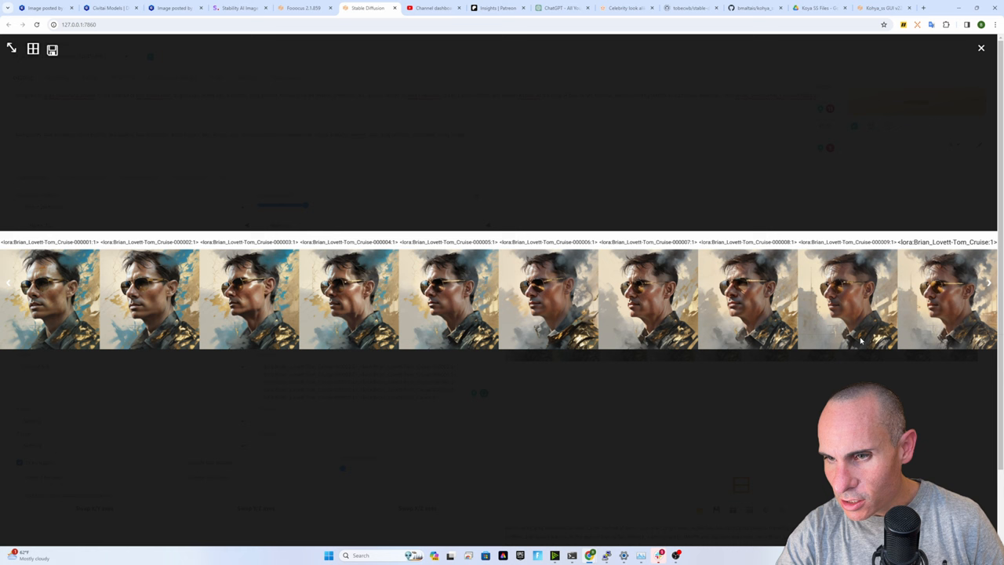
mouse_move(584, 465)
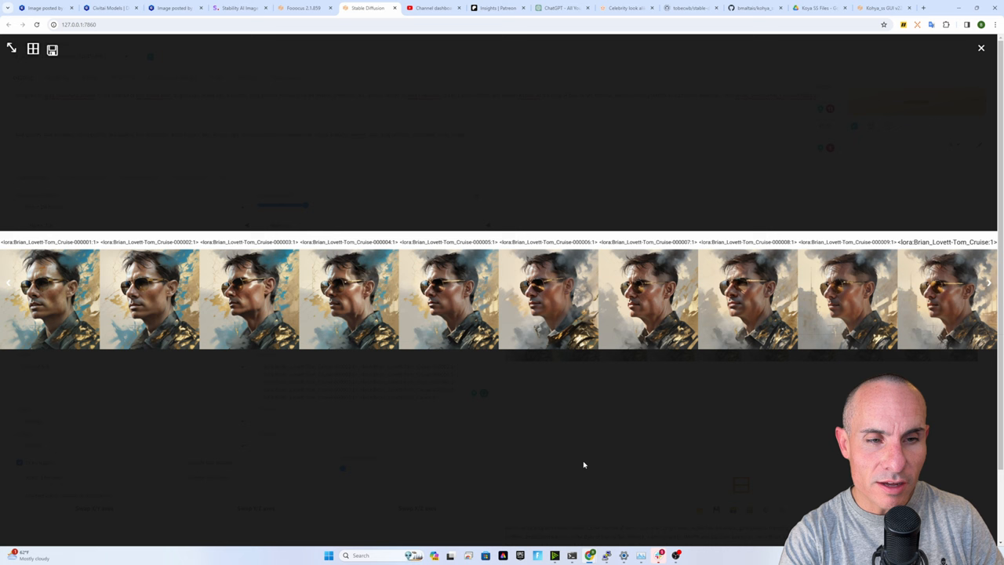
mouse_move(368, 414)
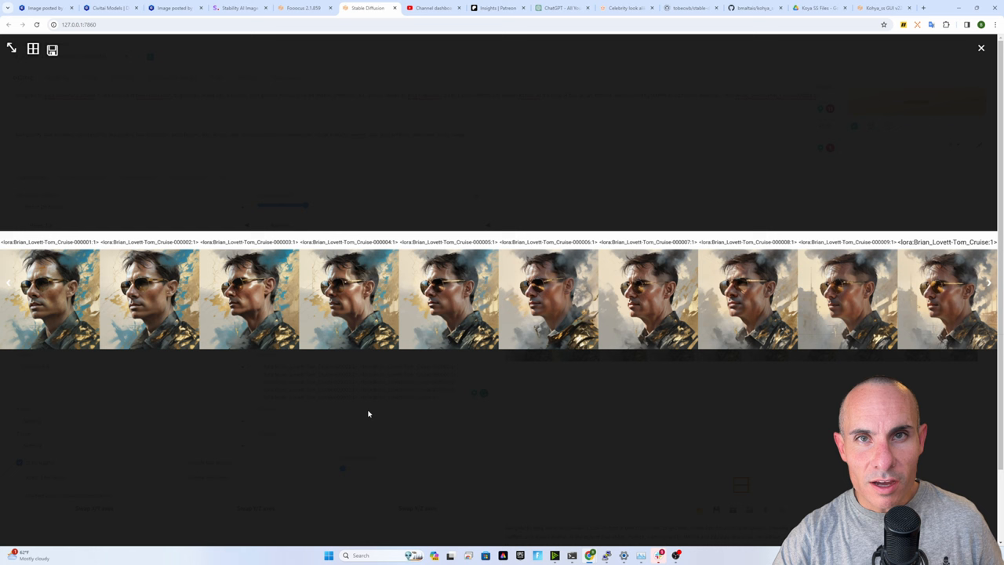